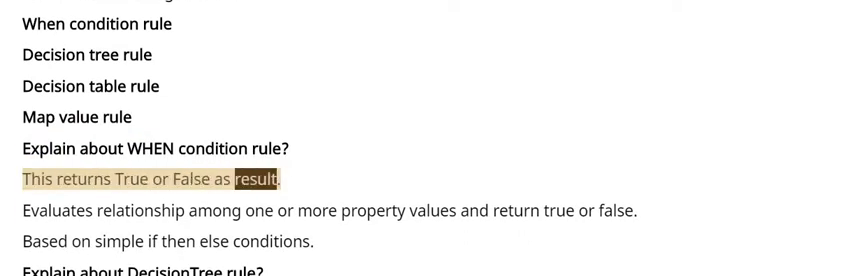
scroll(down, 3)
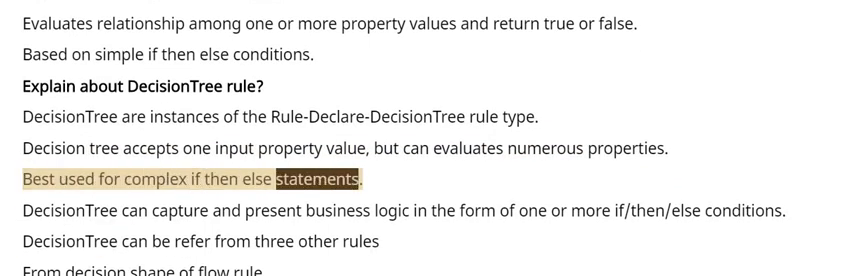
scroll(down, 3)
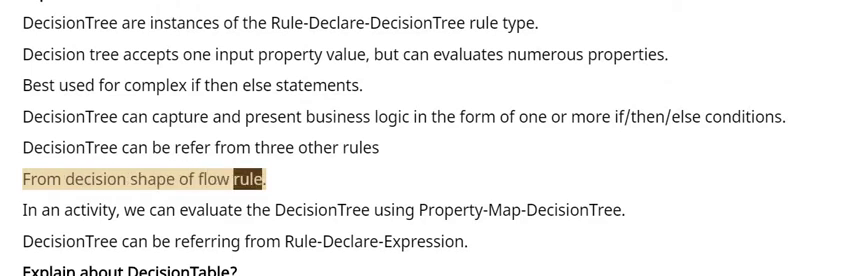
scroll(down, 3)
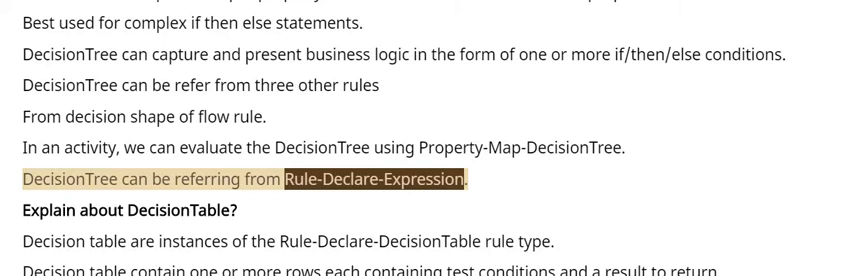
scroll(down, 3)
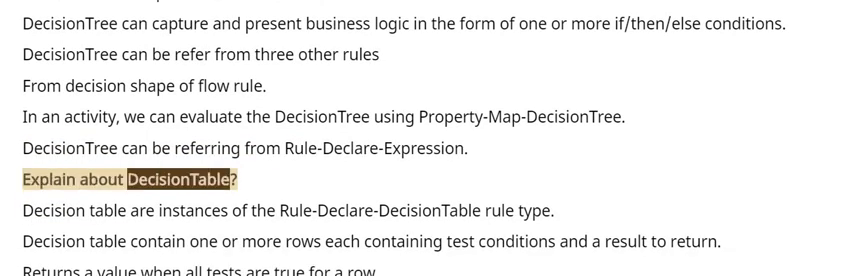
scroll(down, 3)
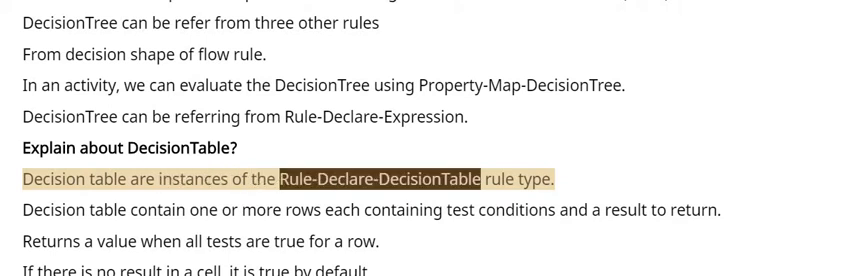
scroll(down, 3)
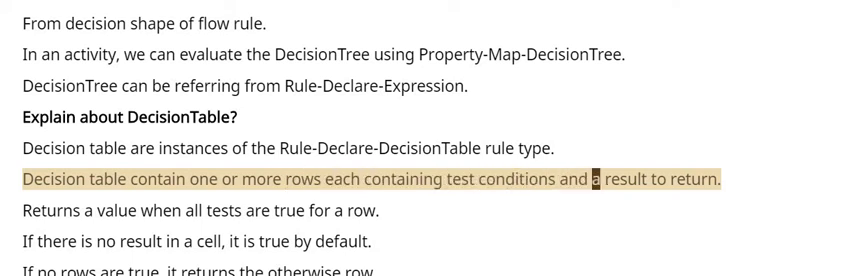
scroll(down, 3)
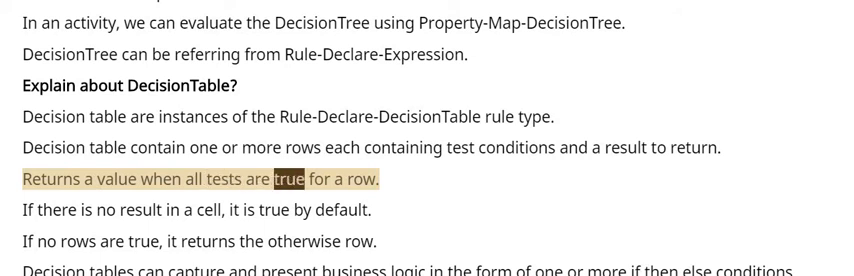
scroll(down, 3)
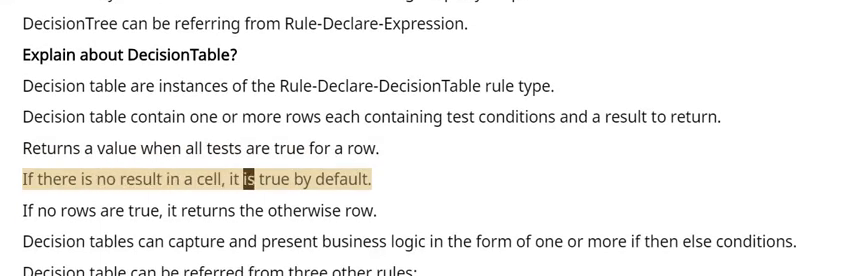
scroll(down, 3)
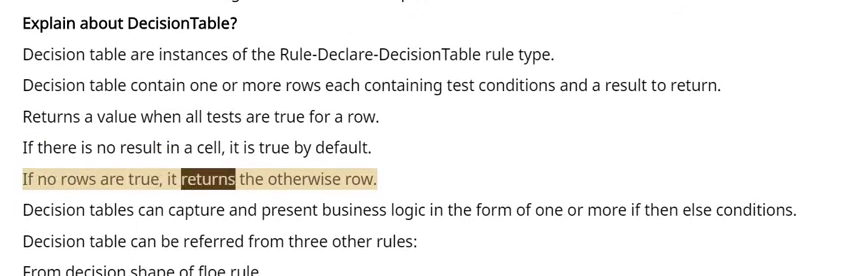
scroll(down, 3)
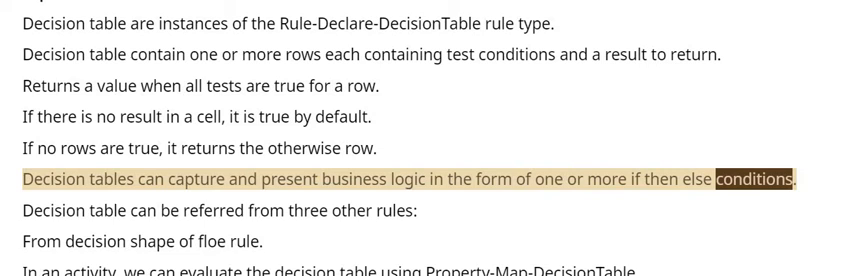
scroll(down, 3)
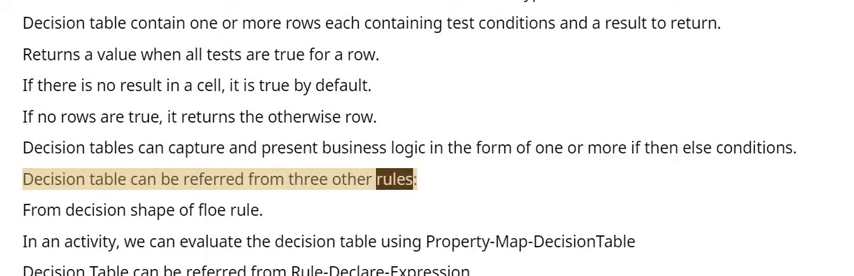
scroll(down, 3)
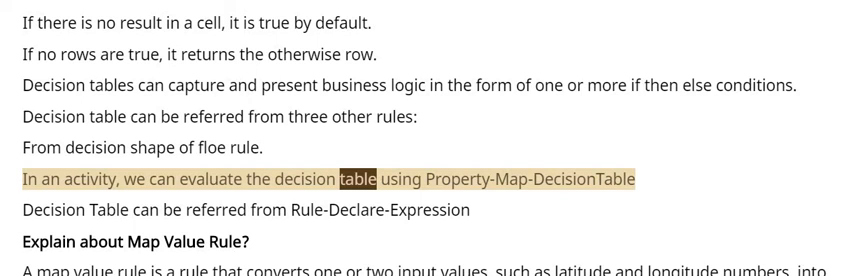
scroll(down, 3)
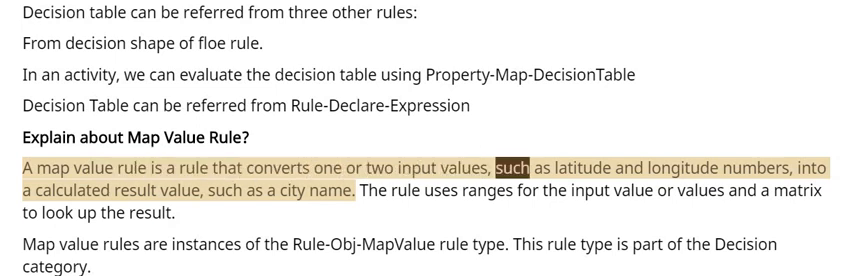